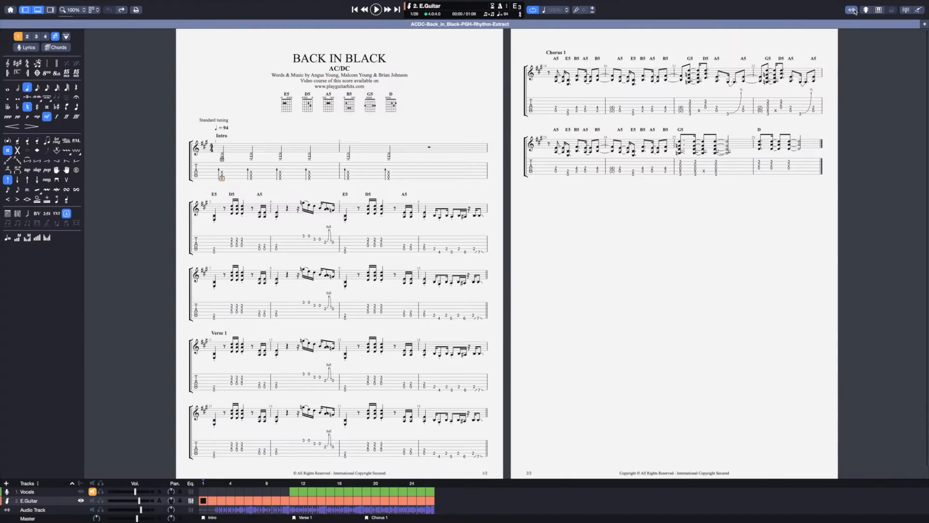
Display the Backing Track.ogg audio track under Back in Black and enable its audio.
{"action": "left_click", "coordinate": [375, 10]}
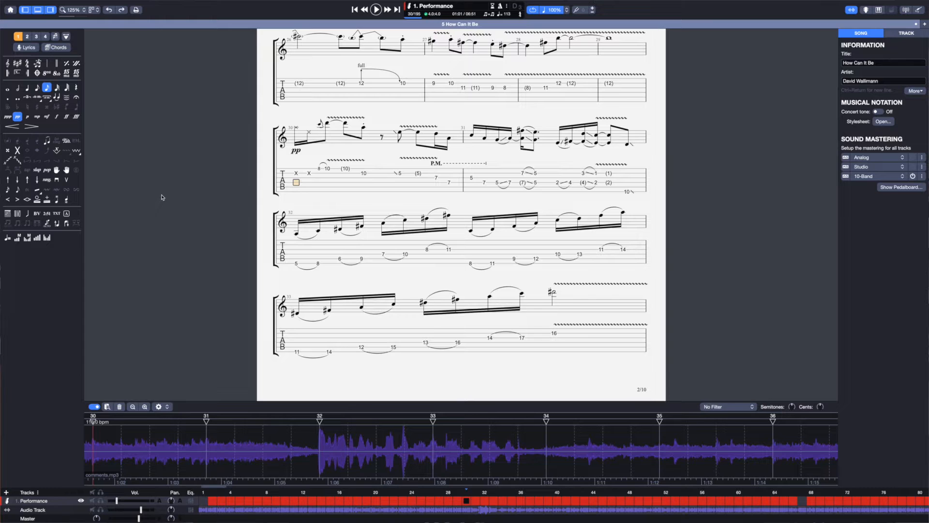
{"action": "left_click", "coordinate": [375, 10]}
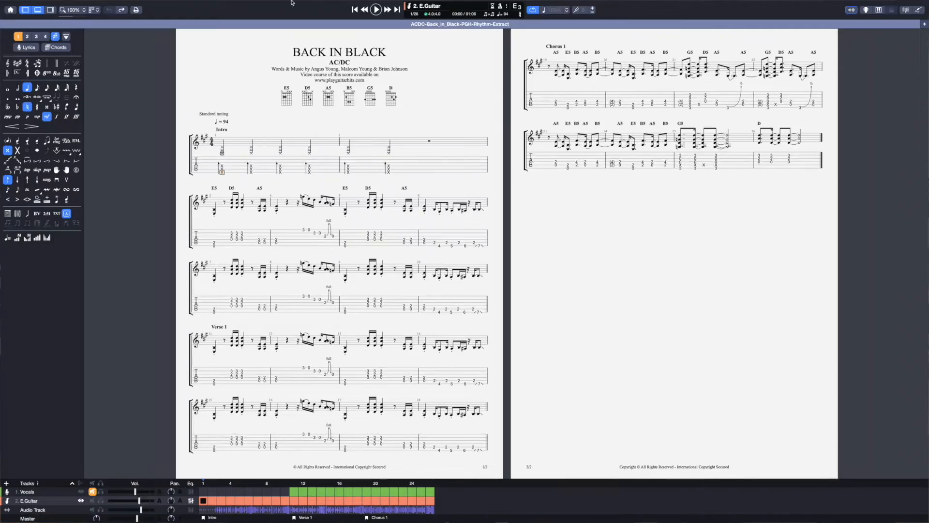
{"action": "left_click", "coordinate": [426, 9]}
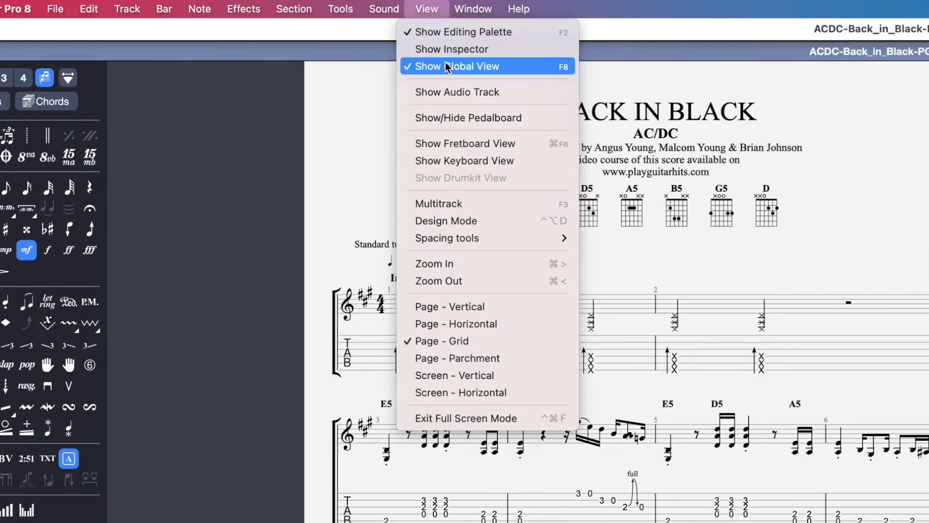
{"action": "left_click", "coordinate": [457, 66]}
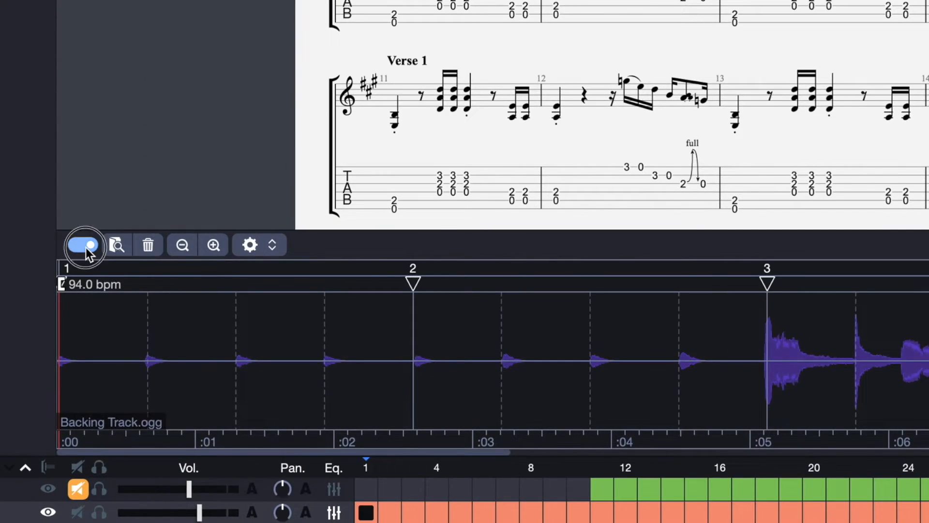
{"action": "left_click", "coordinate": [83, 244]}
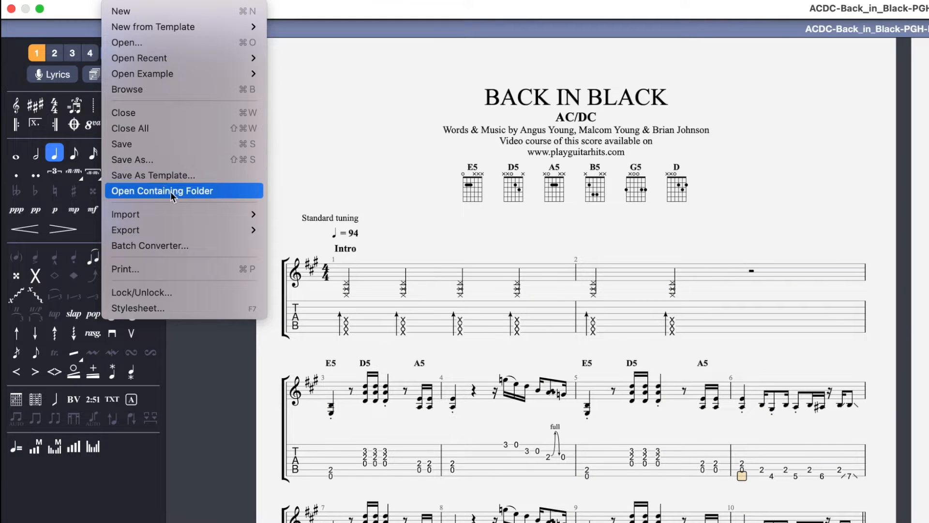
{"action": "mouse_move", "coordinate": [208, 246]}
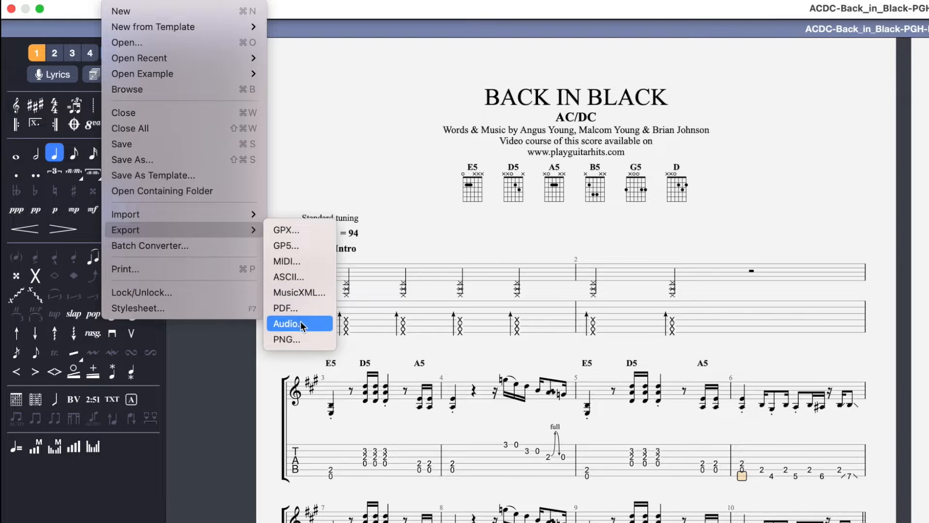
Set audio export to the selection only with a count-in, and view file formats.
{"action": "left_click", "coordinate": [287, 323]}
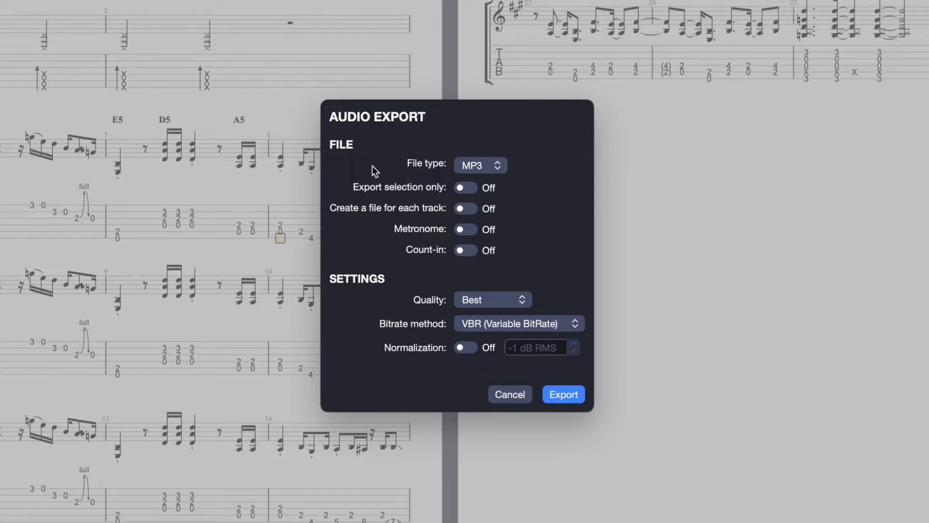
{"action": "left_click", "coordinate": [466, 187]}
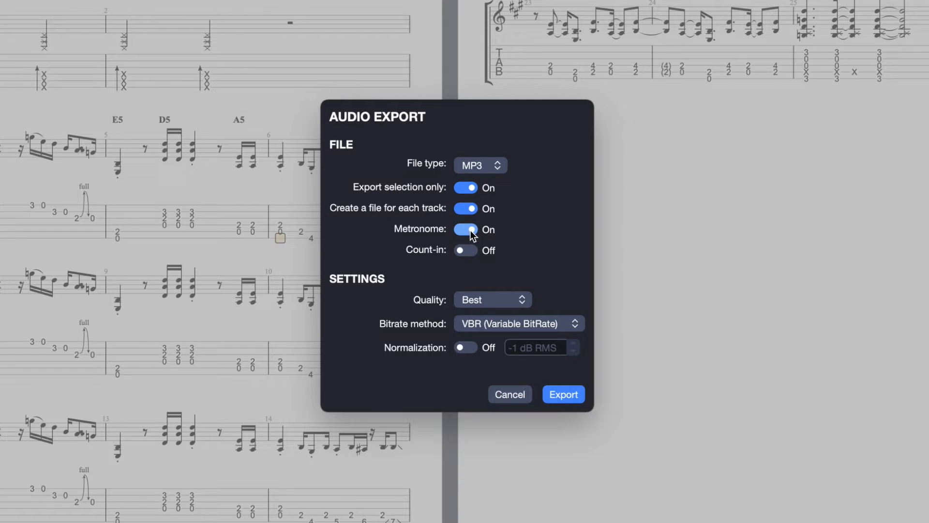
{"action": "left_click", "coordinate": [465, 250]}
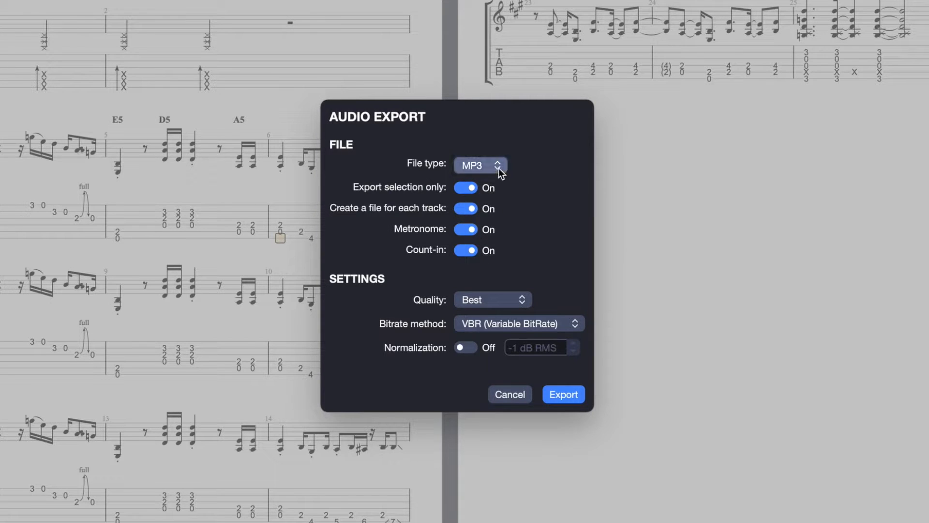
{"action": "left_click", "coordinate": [478, 164]}
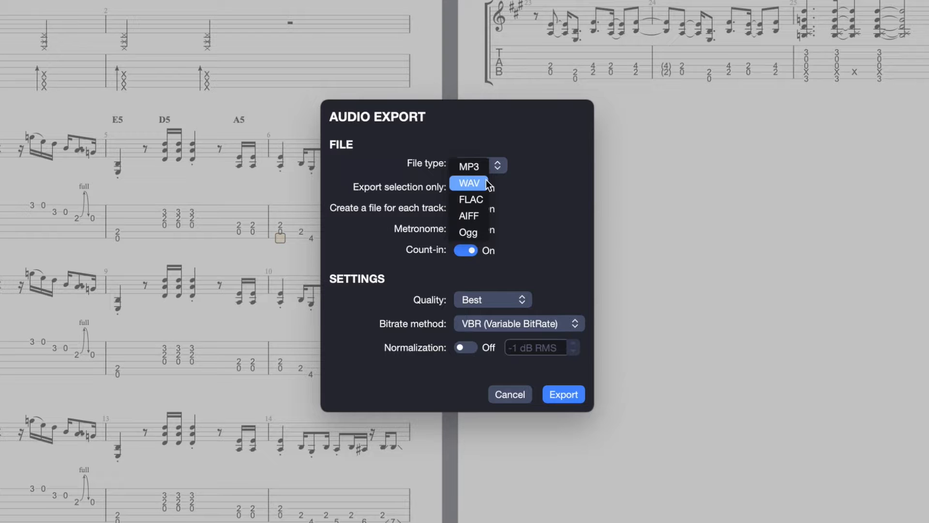
{"action": "mouse_move", "coordinate": [468, 232]}
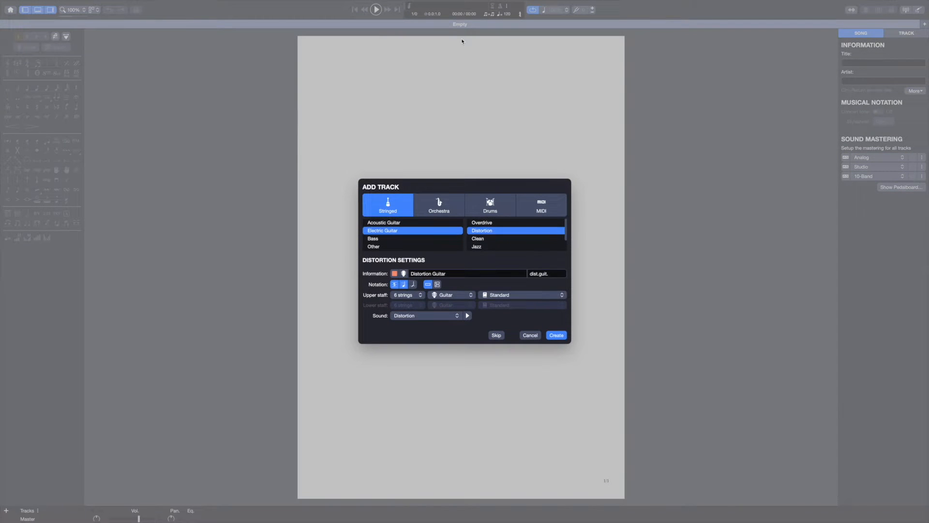
Create the Distortion electric guitar track for the new project.
{"action": "left_click", "coordinate": [555, 334]}
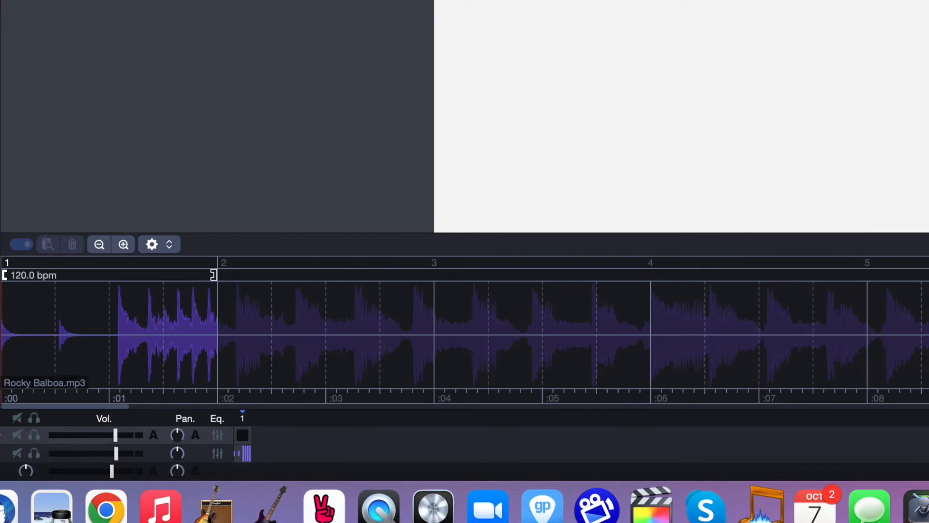
{"action": "left_click", "coordinate": [21, 243]}
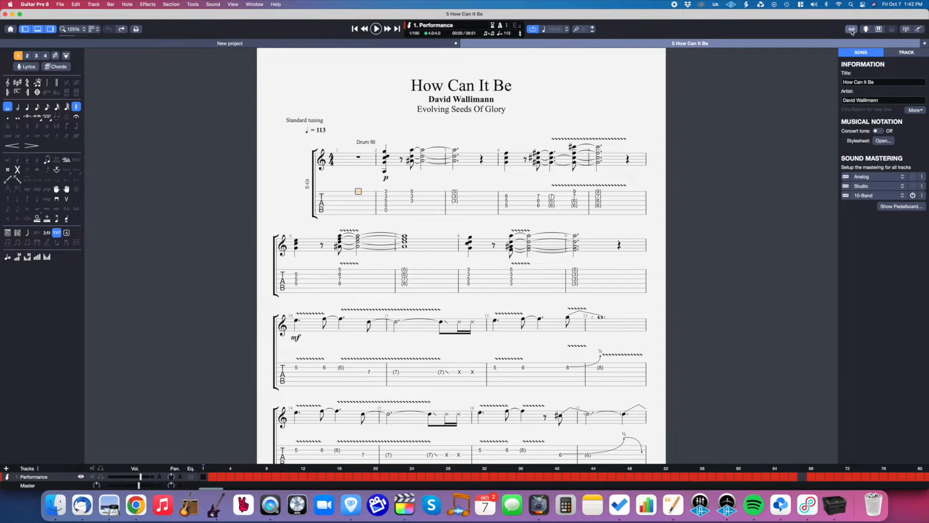
Show the '5 How Can It Be.mp3' audio track and zoom in on its waveform.
{"action": "left_click", "coordinate": [852, 29]}
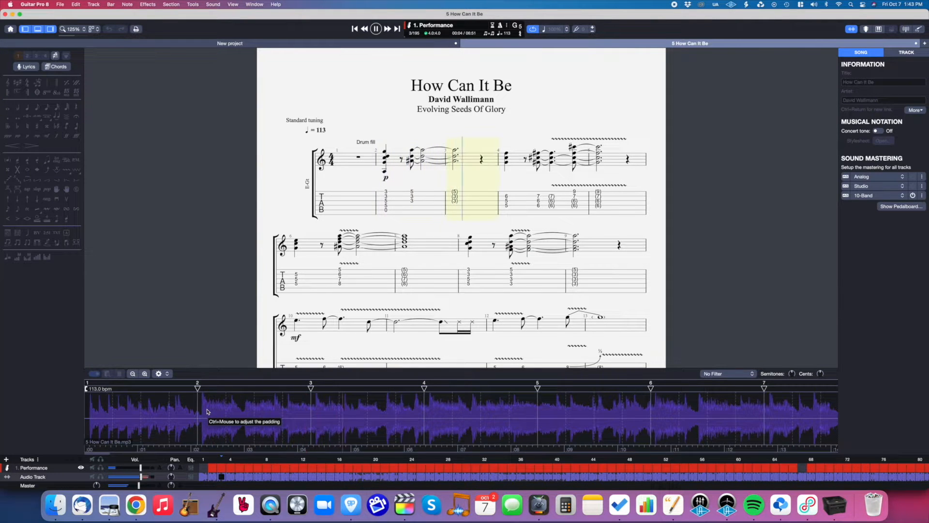
{"action": "left_click", "coordinate": [145, 373]}
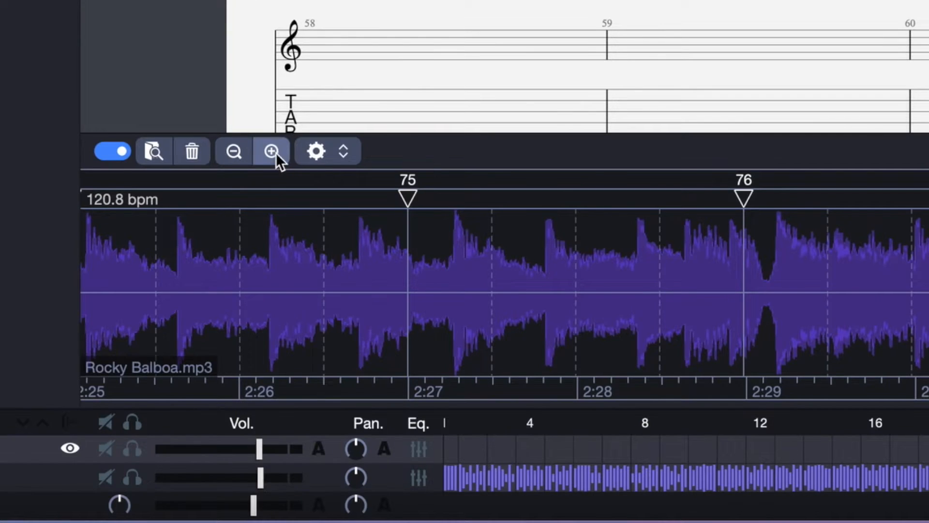
{"action": "left_click", "coordinate": [316, 151]}
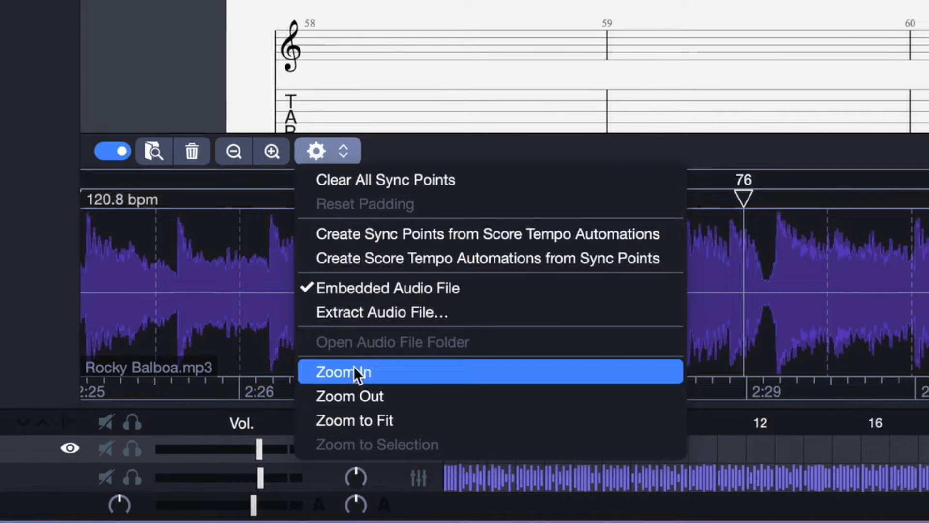
{"action": "left_click", "coordinate": [344, 371]}
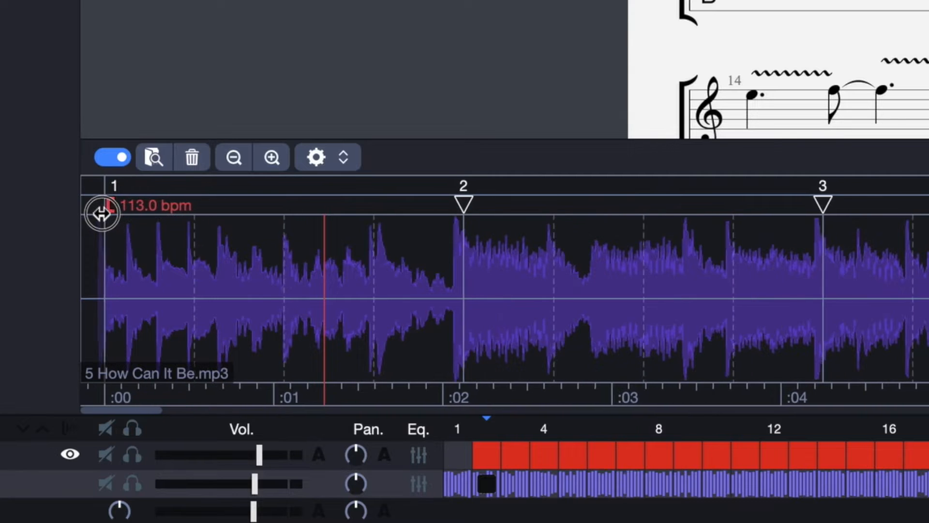
Move bar 1's start onto the recording's onset, zooming in for precision.
{"action": "left_click", "coordinate": [272, 157]}
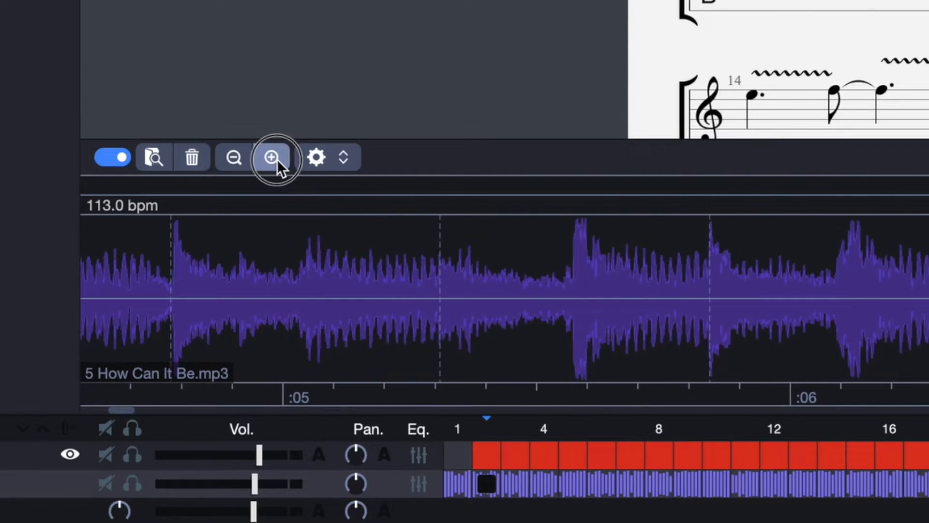
{"action": "left_click", "coordinate": [272, 157]}
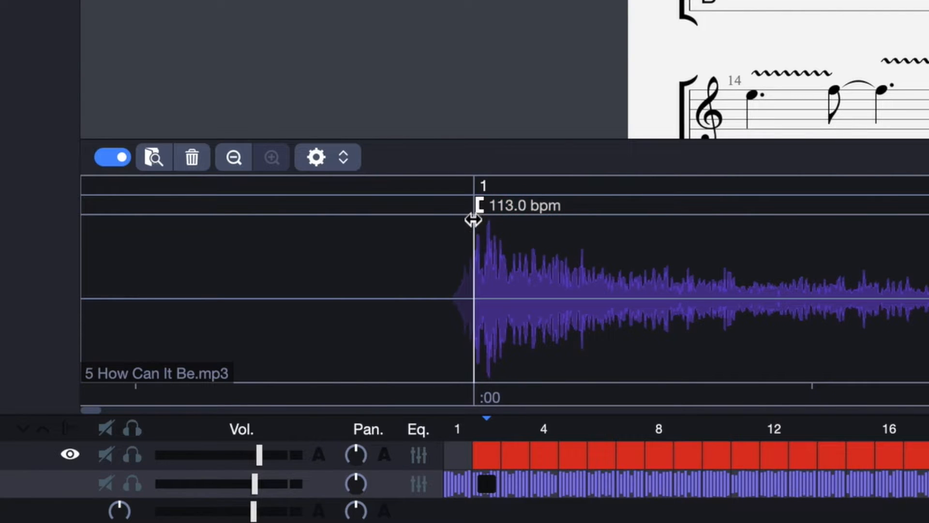
{"action": "left_click", "coordinate": [271, 157]}
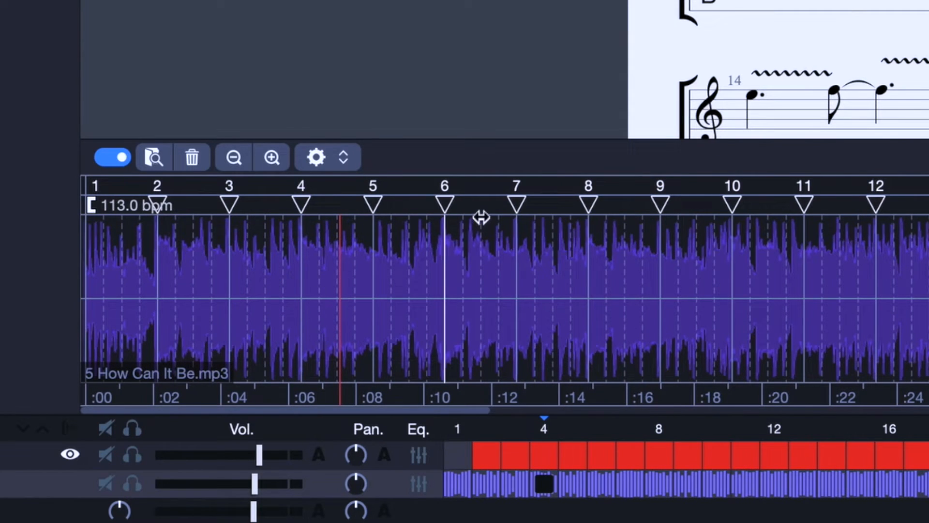
{"action": "mouse_move", "coordinate": [480, 185]}
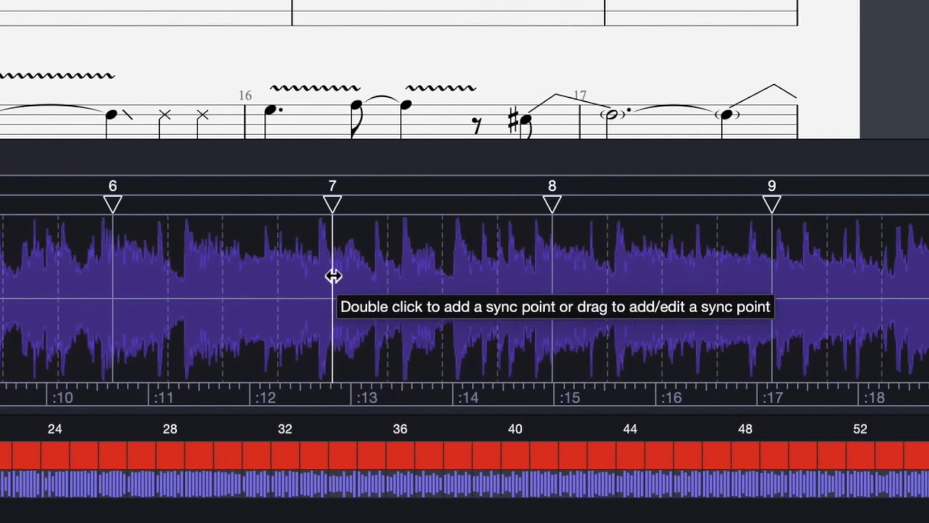
{"action": "mouse_move", "coordinate": [551, 275]}
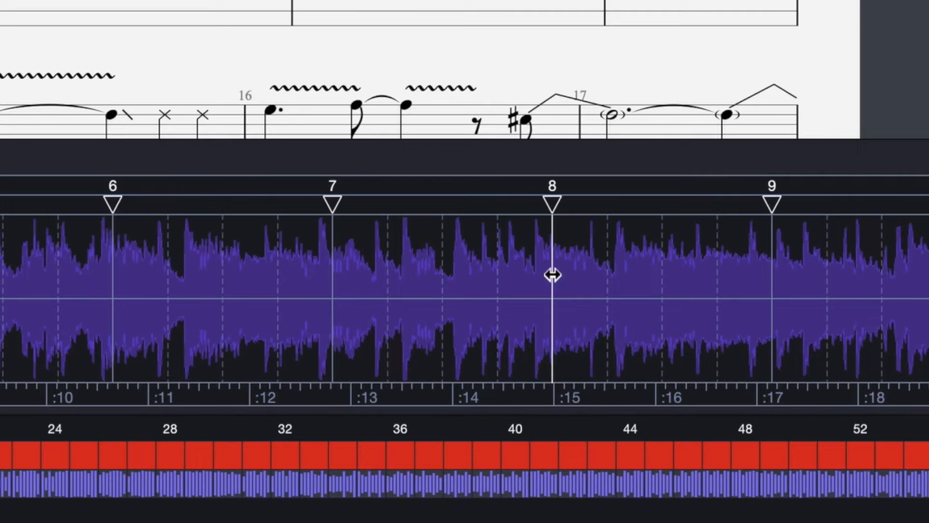
{"action": "mouse_move", "coordinate": [555, 283]}
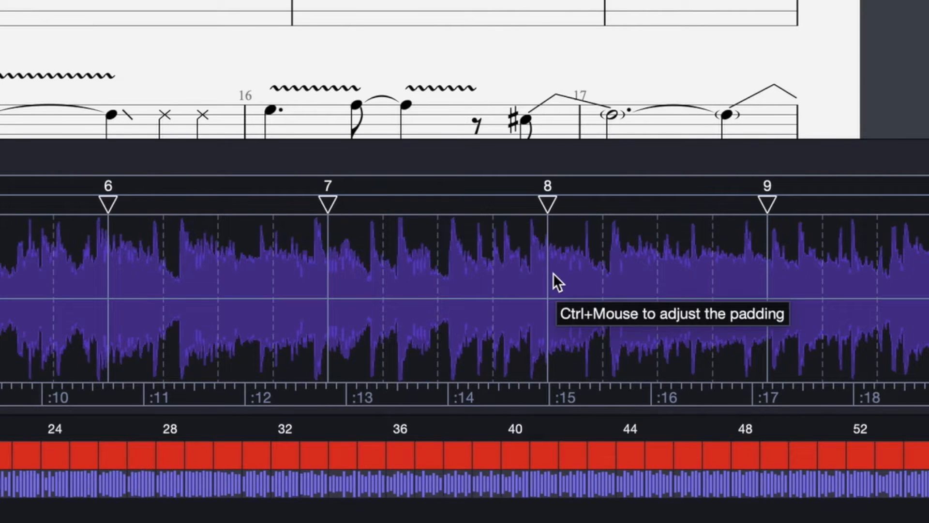
{"action": "mouse_move", "coordinate": [610, 289]}
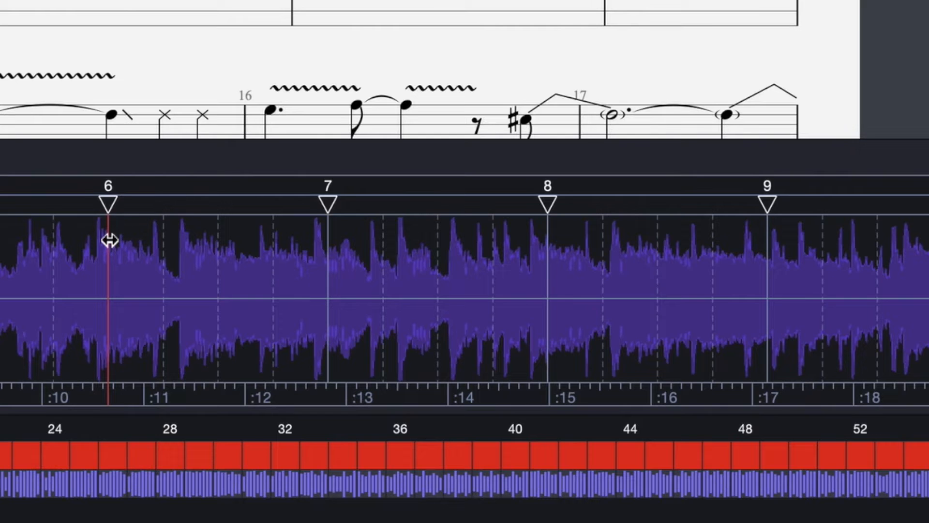
{"action": "mouse_move", "coordinate": [110, 240]}
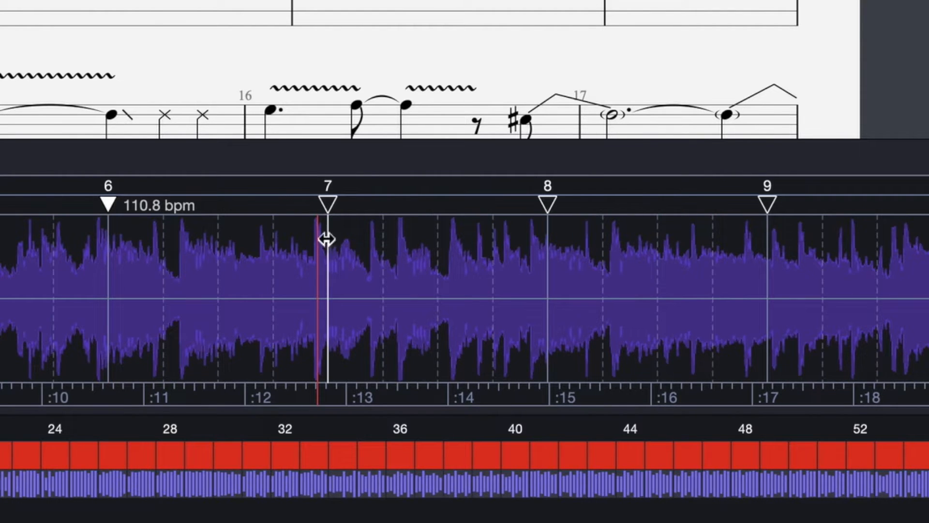
Drag the bar 7 marker onto its downbeat in the recording.
{"action": "left_click_drag", "start_coordinate": [327, 204], "coordinate": [320, 204]}
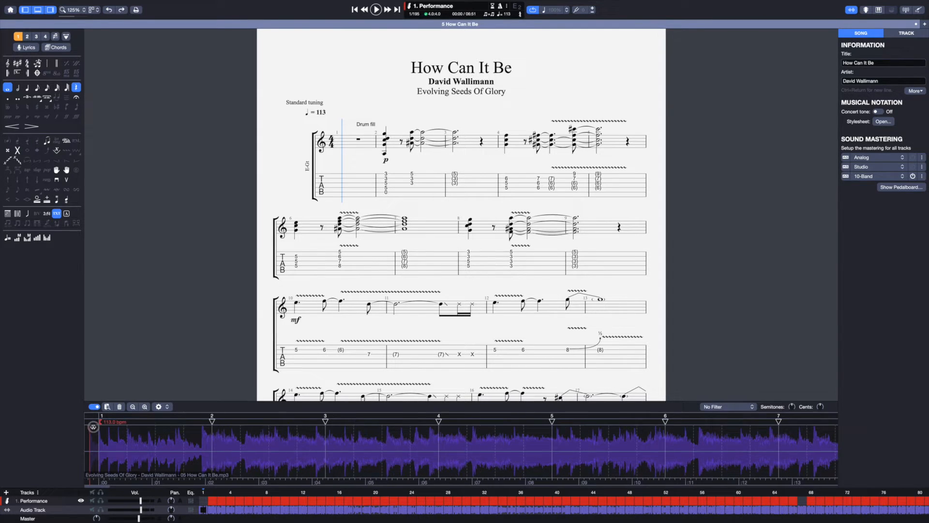
Zoom the waveform in twice and select the bar 5 sync point.
{"action": "left_click", "coordinate": [375, 10]}
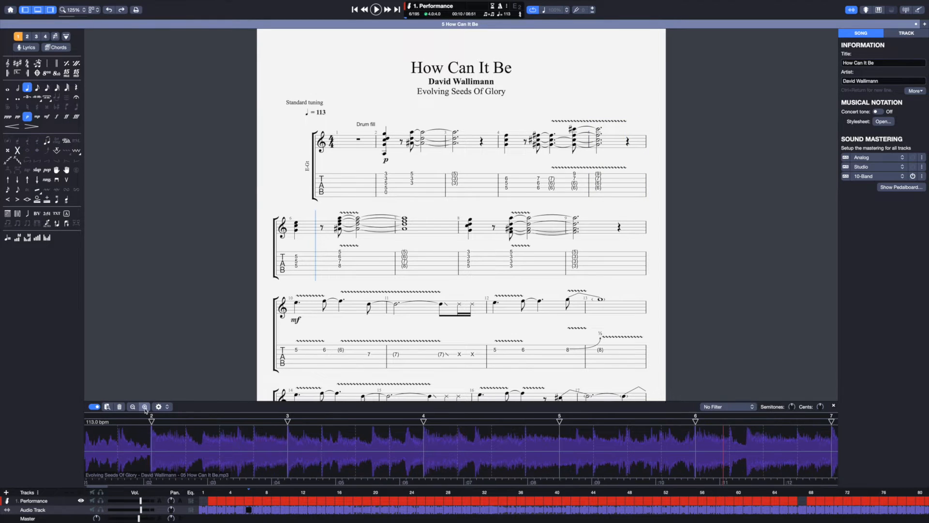
{"action": "left_click", "coordinate": [144, 406]}
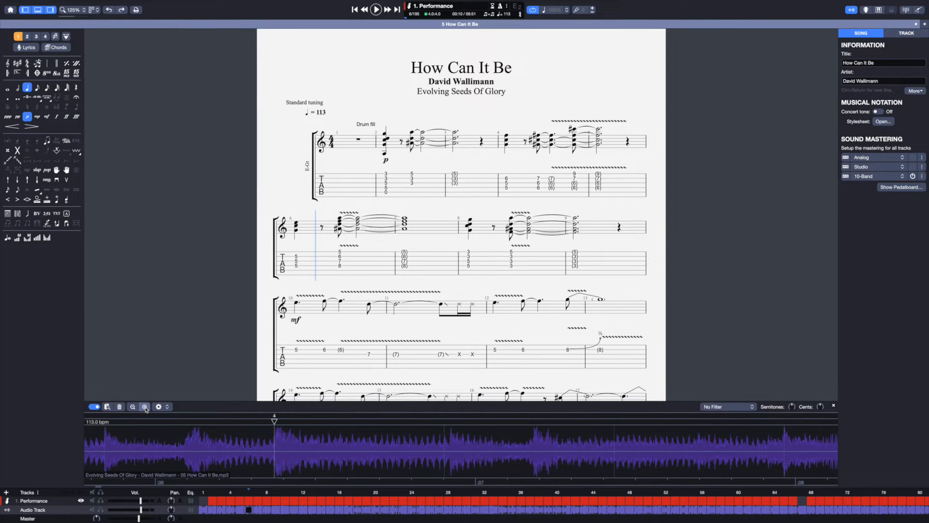
{"action": "left_click", "coordinate": [144, 406]}
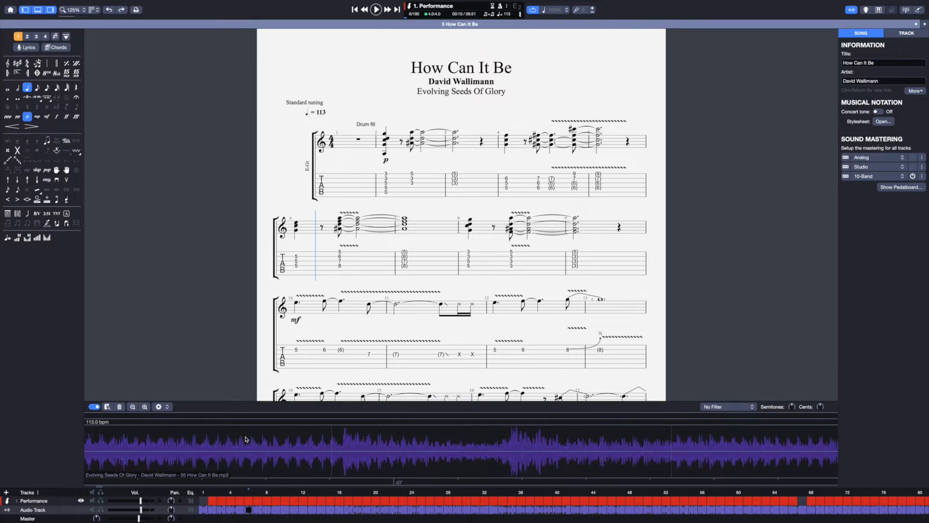
{"action": "left_click", "coordinate": [524, 427]}
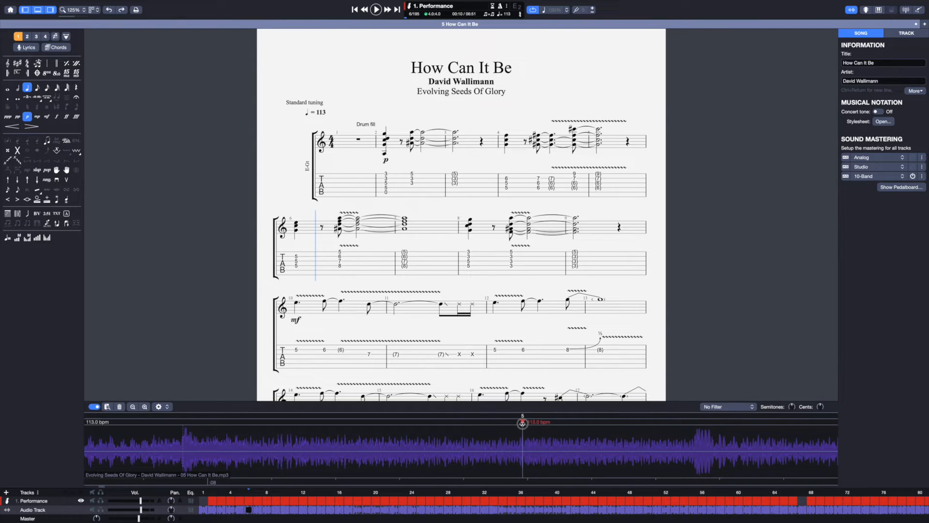
{"action": "left_click", "coordinate": [133, 406]}
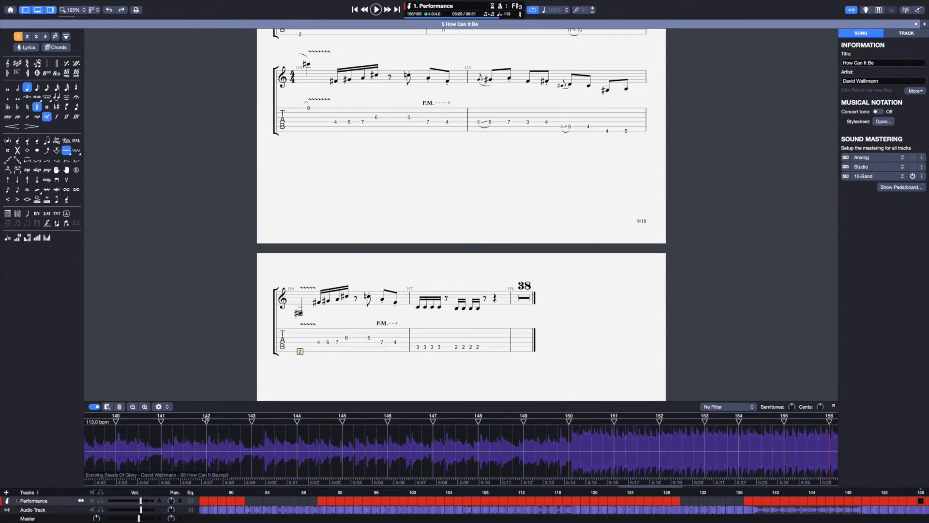
Play How Can It Be from bar 42 with synced audio, then begin a new score.
{"action": "left_click", "coordinate": [145, 407]}
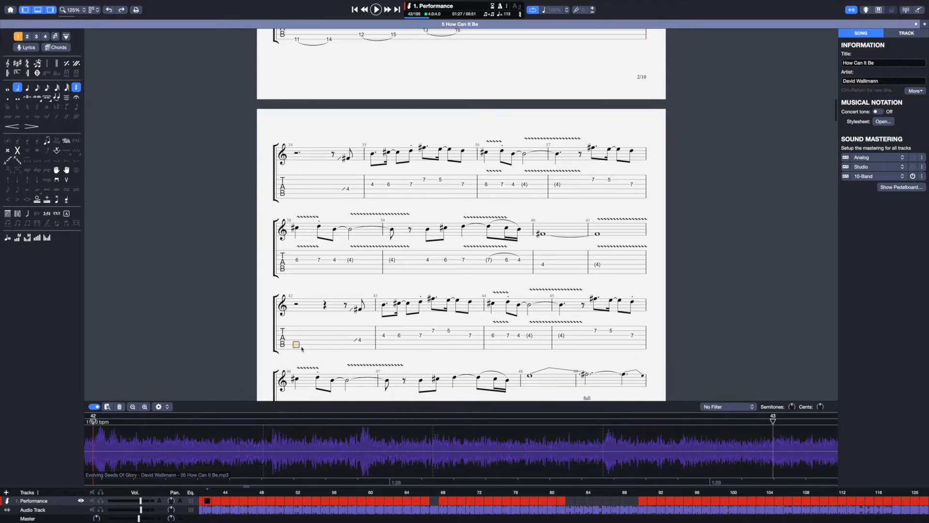
{"action": "mouse_move", "coordinate": [456, 344]}
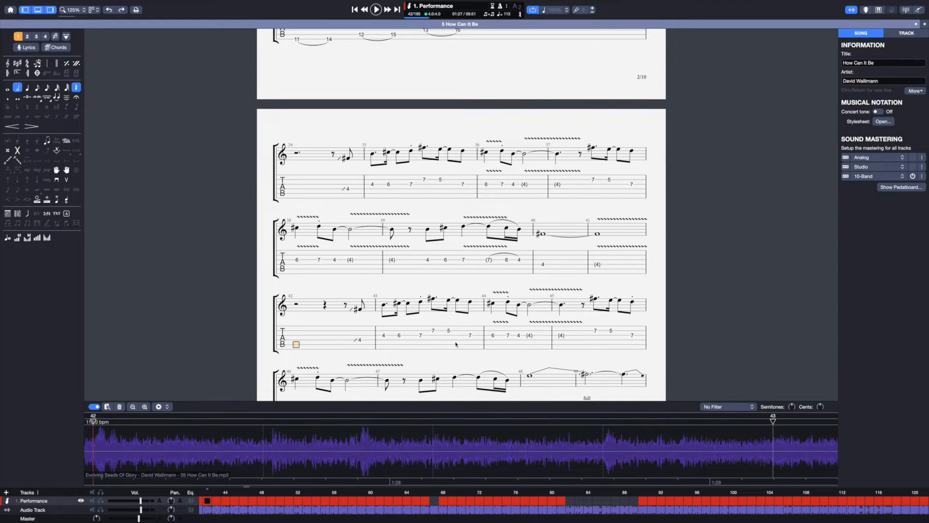
{"action": "left_click", "coordinate": [375, 9]}
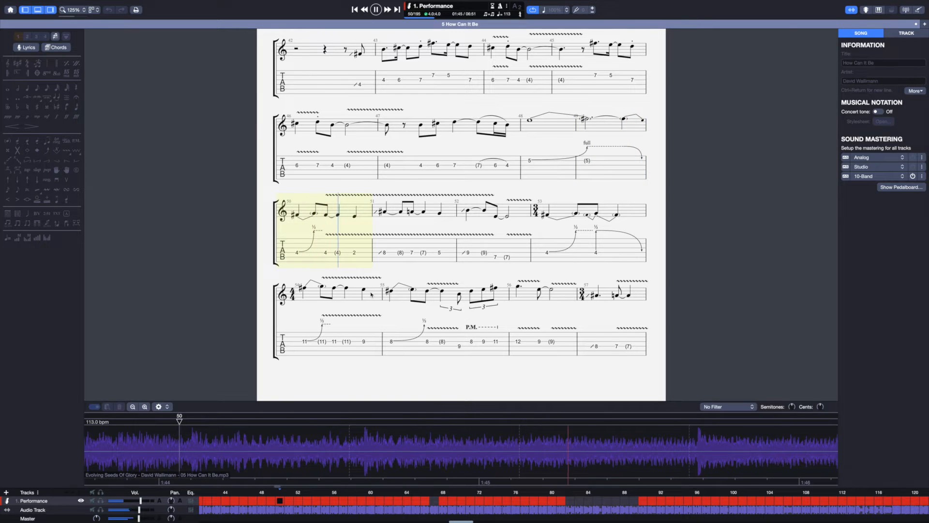
{"action": "left_click", "coordinate": [7, 491]}
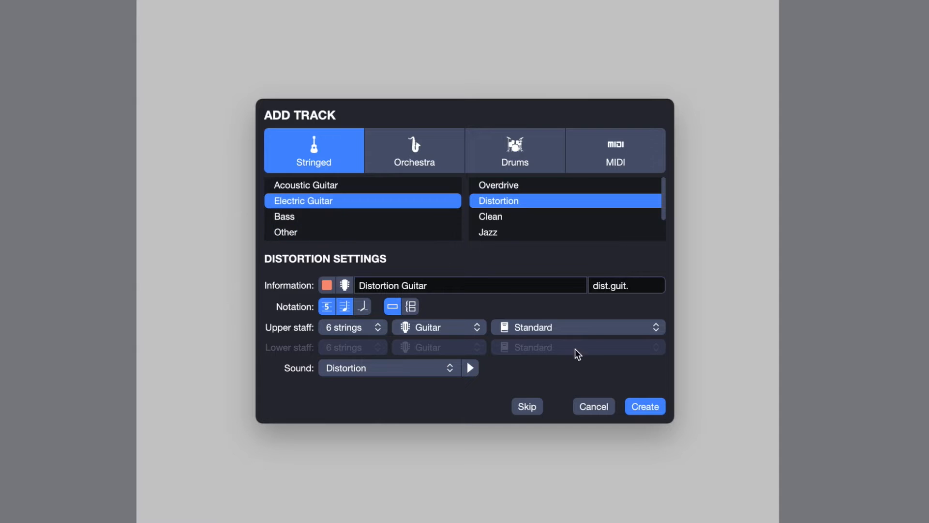
Create a Distortion guitar score and import Back in Black.mp3 as its audio.
{"action": "left_click", "coordinate": [644, 406]}
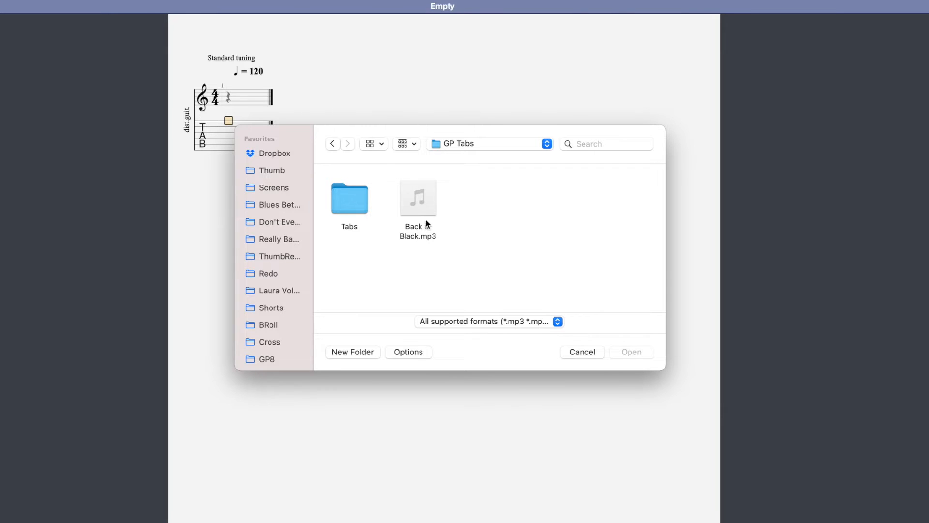
{"action": "left_click", "coordinate": [417, 198]}
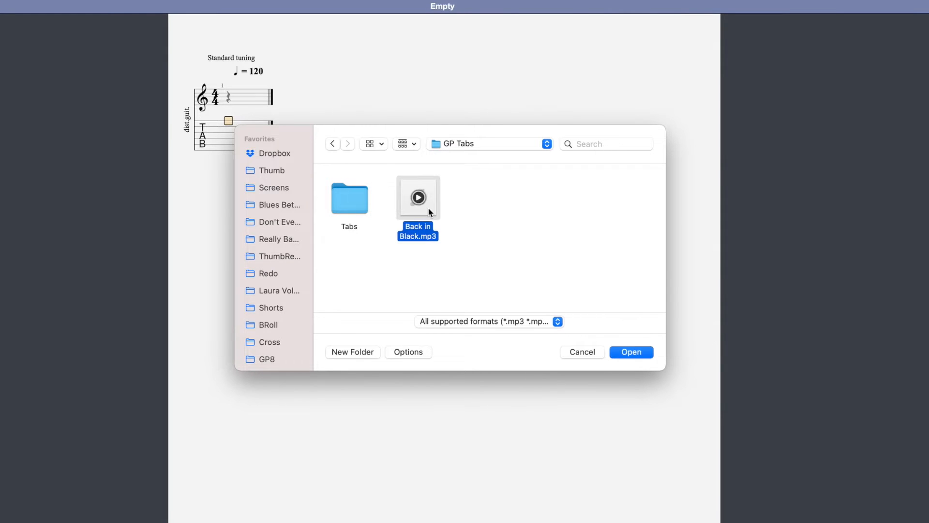
{"action": "left_click", "coordinate": [631, 352]}
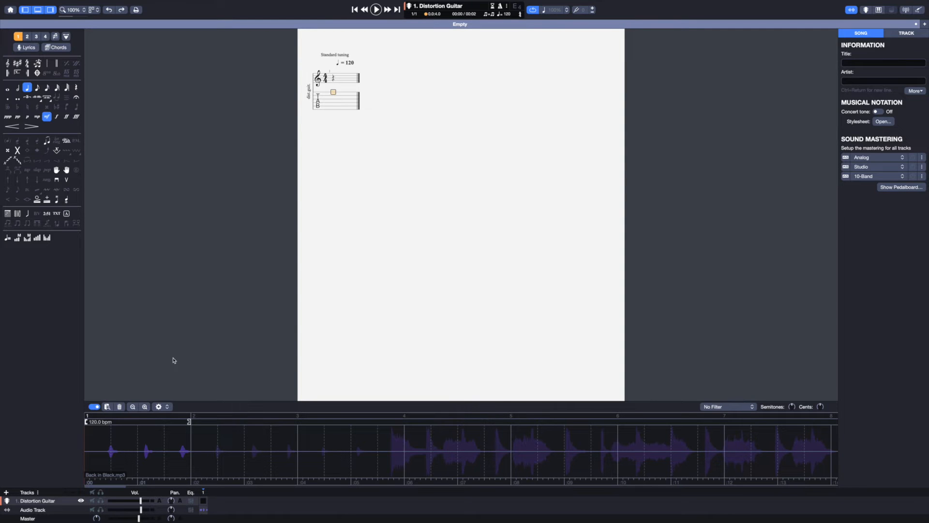
{"action": "mouse_move", "coordinate": [319, 227]}
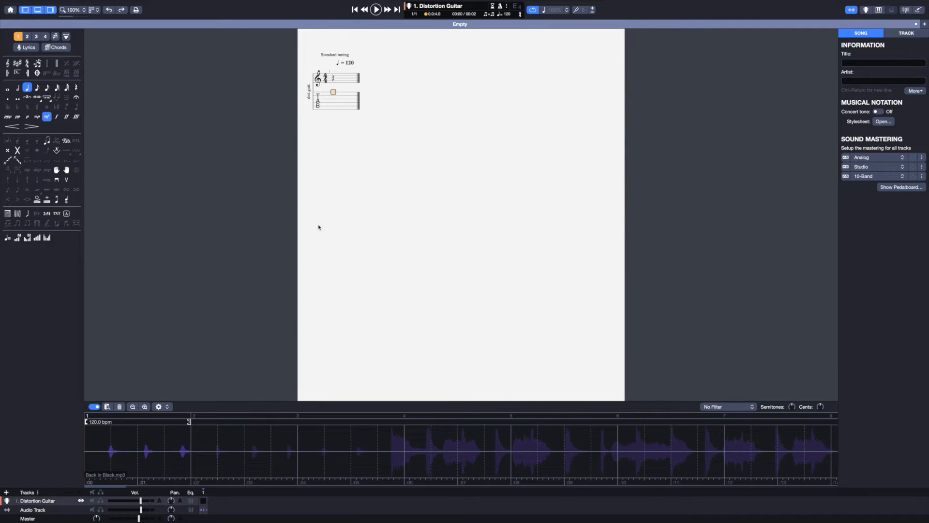
{"action": "mouse_move", "coordinate": [341, 262]}
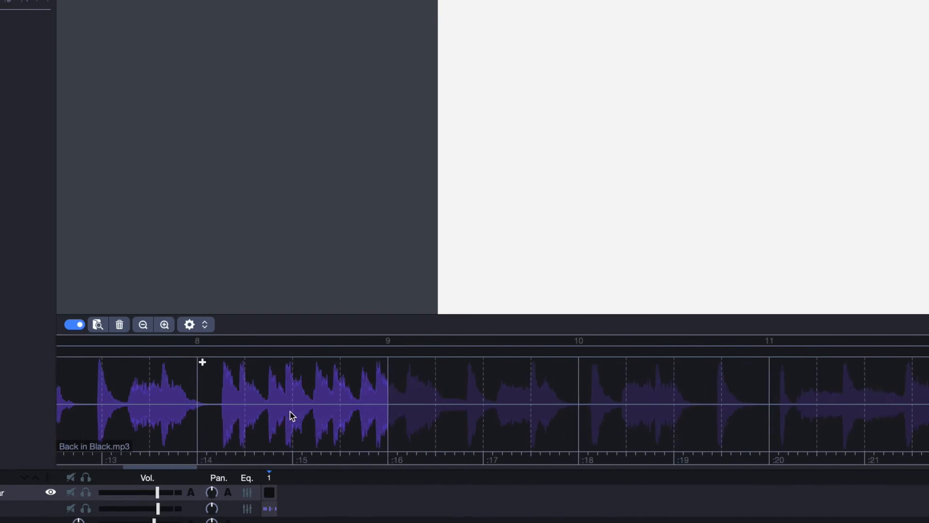
Scroll through the Back in Black waveform and mark where bar 1 begins.
{"action": "scroll", "scroll_direction": "right", "scroll_amount": 3}
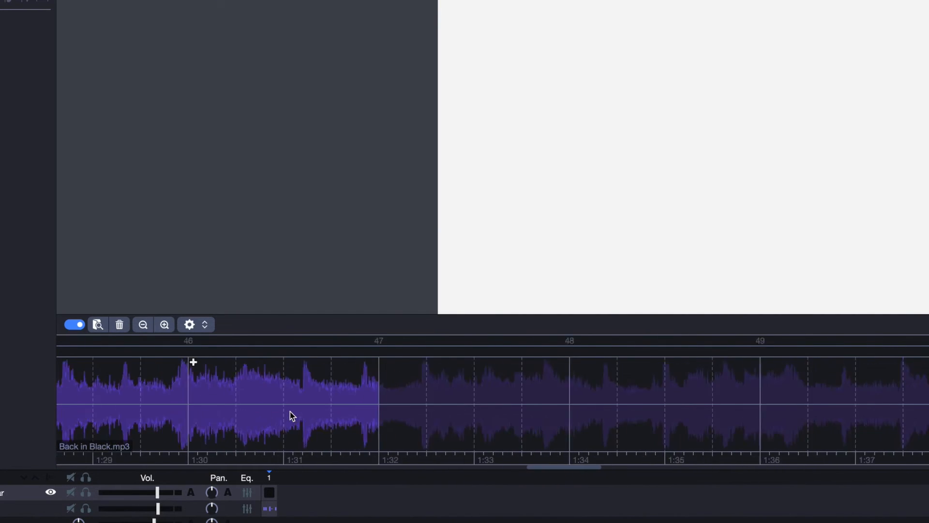
{"action": "scroll", "scroll_direction": "right", "scroll_amount": 3}
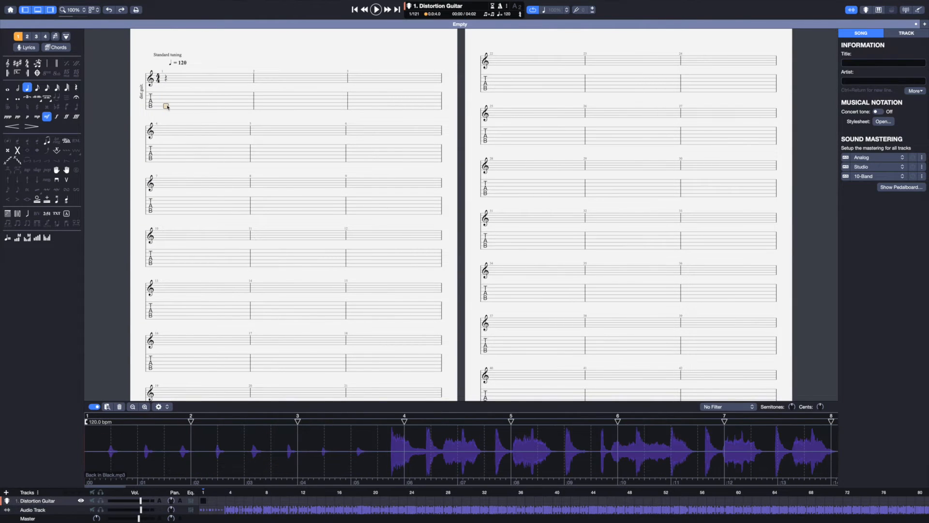
{"action": "left_click", "coordinate": [166, 105]}
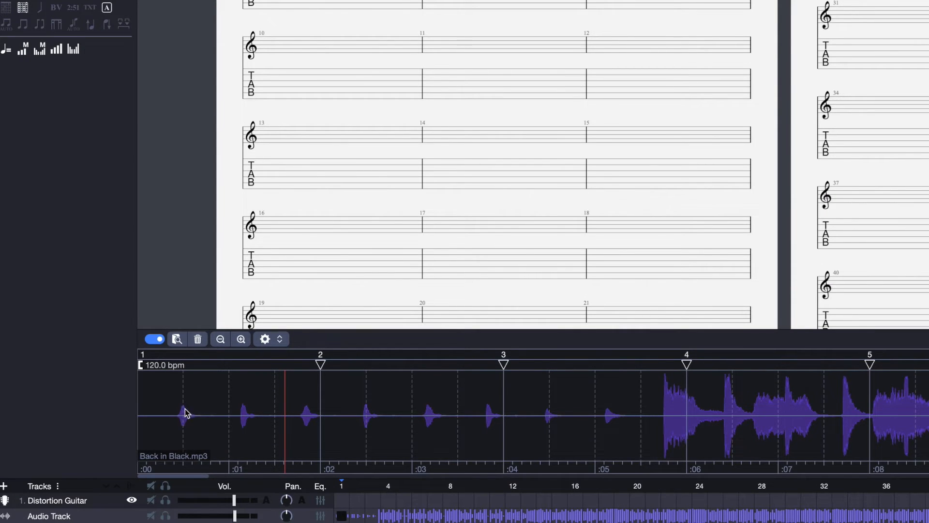
{"action": "mouse_move", "coordinate": [145, 372]}
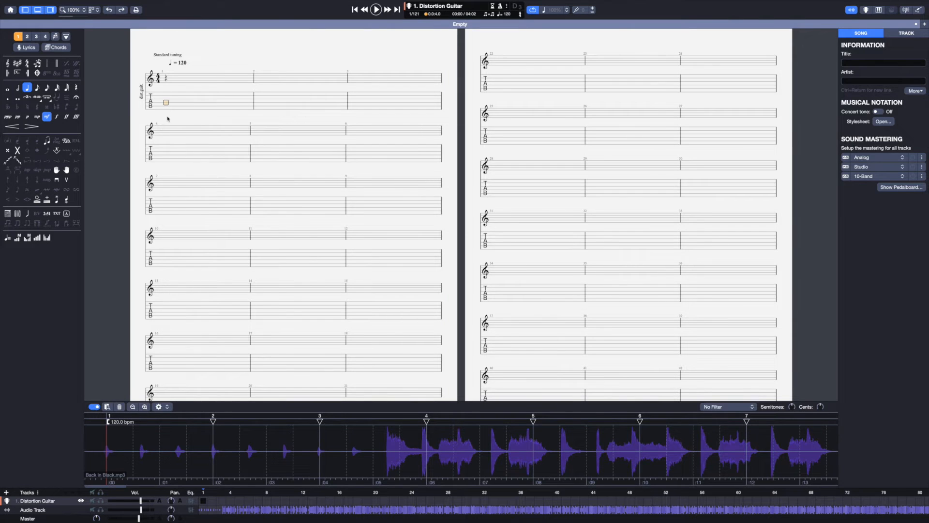
Mark bar 2's start in the waveform and scroll right to sync later bars.
{"action": "left_click", "coordinate": [375, 9]}
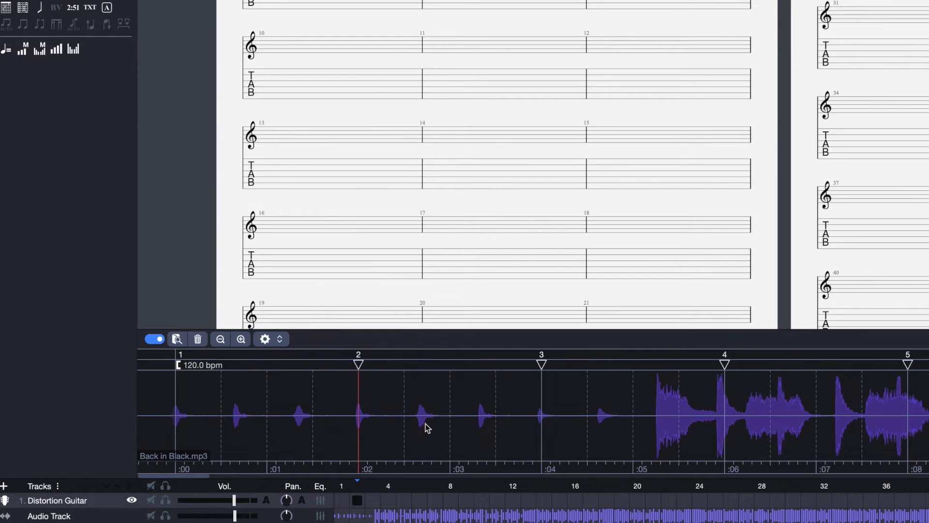
{"action": "mouse_move", "coordinate": [424, 420]}
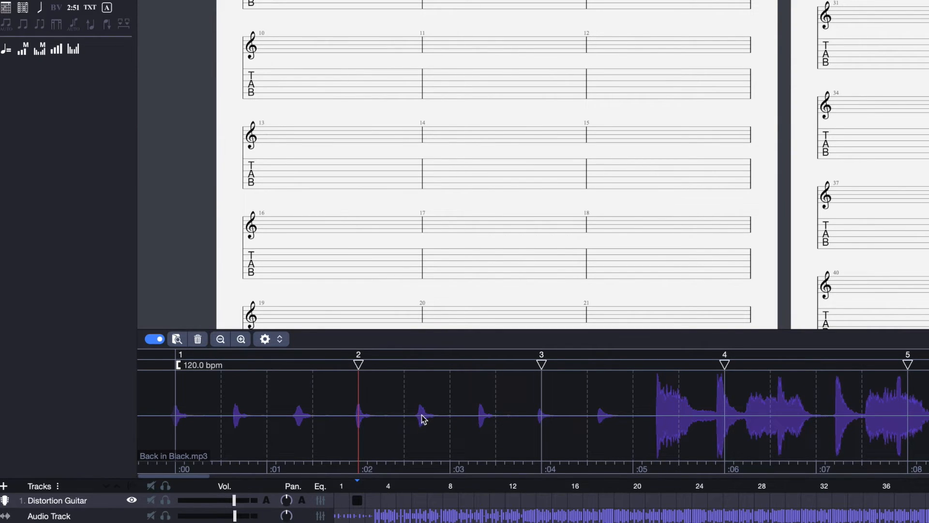
{"action": "mouse_move", "coordinate": [346, 429]}
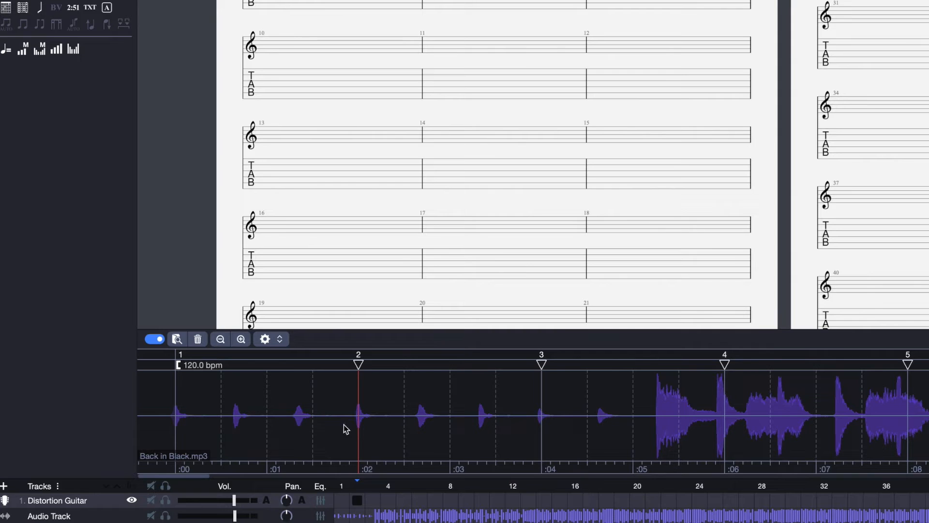
{"action": "mouse_move", "coordinate": [369, 365]}
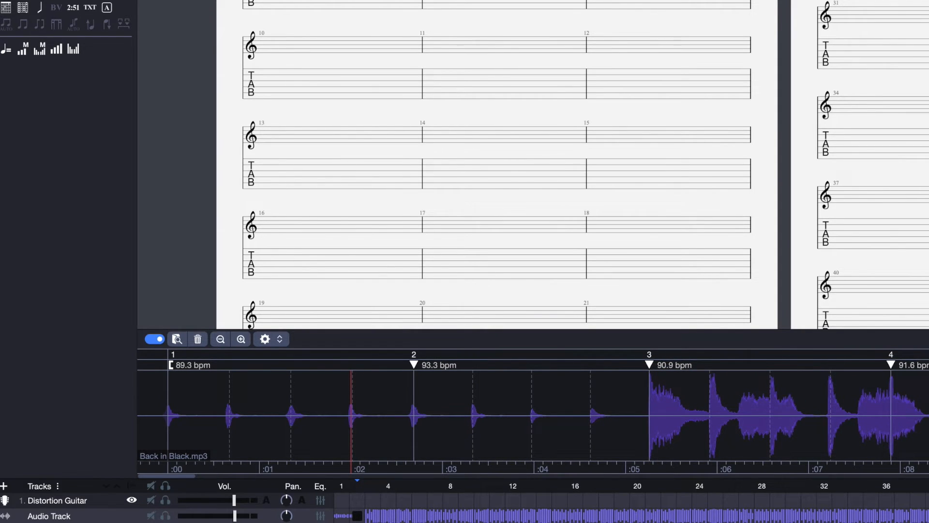
{"action": "scroll", "scroll_direction": "right", "scroll_amount": 3}
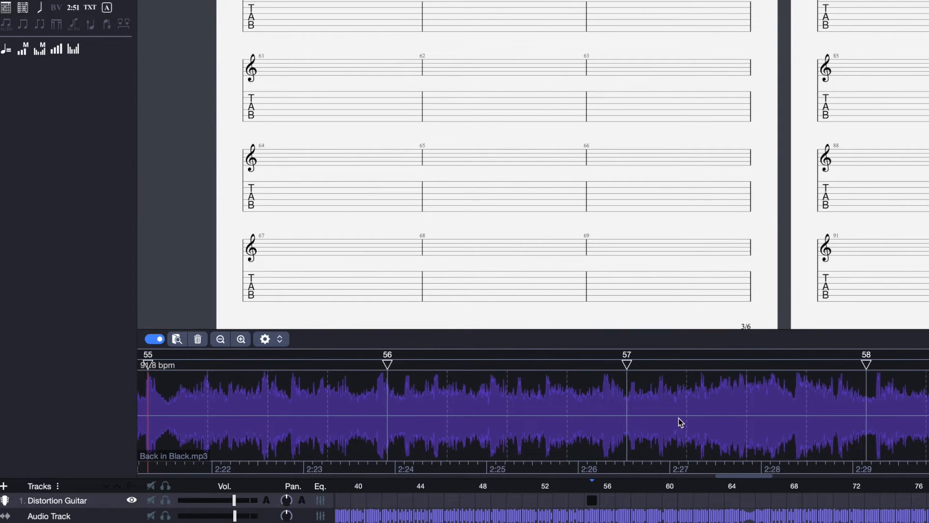
{"action": "scroll", "scroll_direction": "right", "scroll_amount": 3}
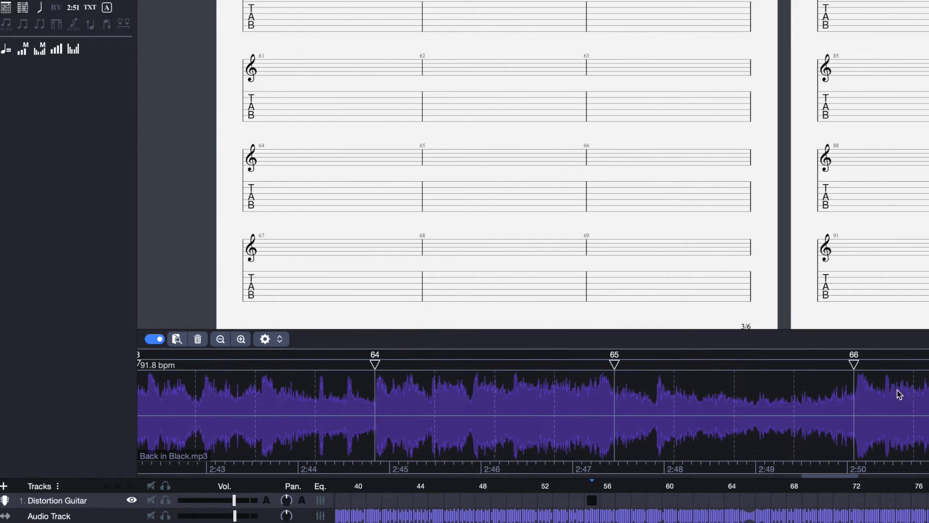
{"action": "mouse_move", "coordinate": [855, 361]}
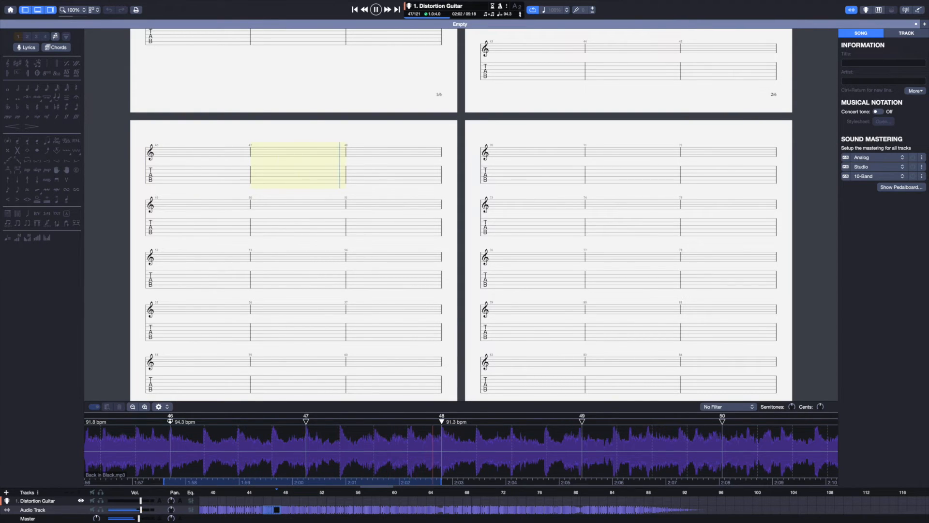
Stop playback and return to the How Can It Be score.
{"action": "left_click", "coordinate": [354, 9]}
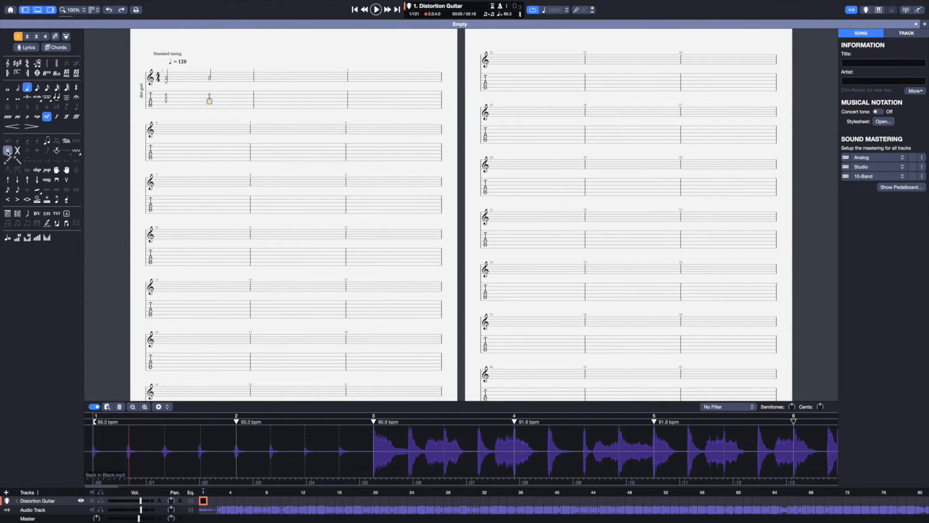
{"action": "left_click", "coordinate": [374, 10]}
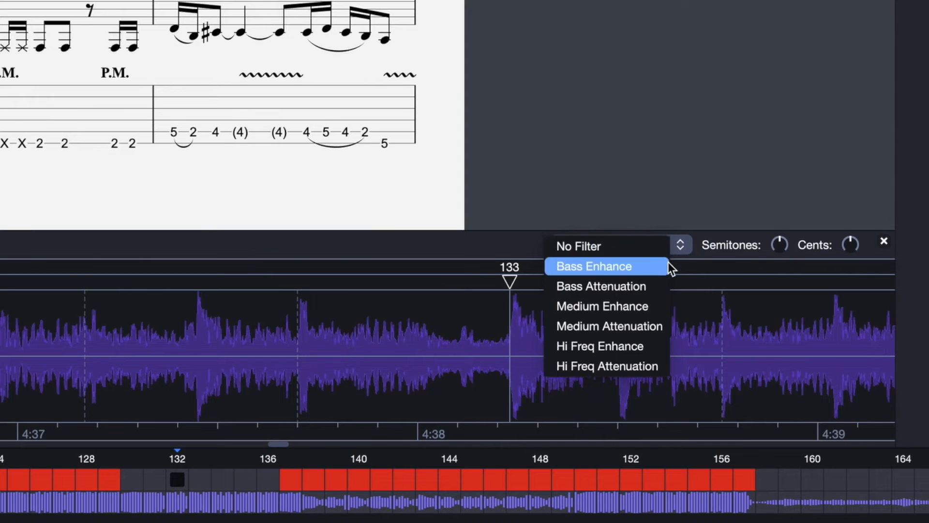
{"action": "mouse_move", "coordinate": [608, 325]}
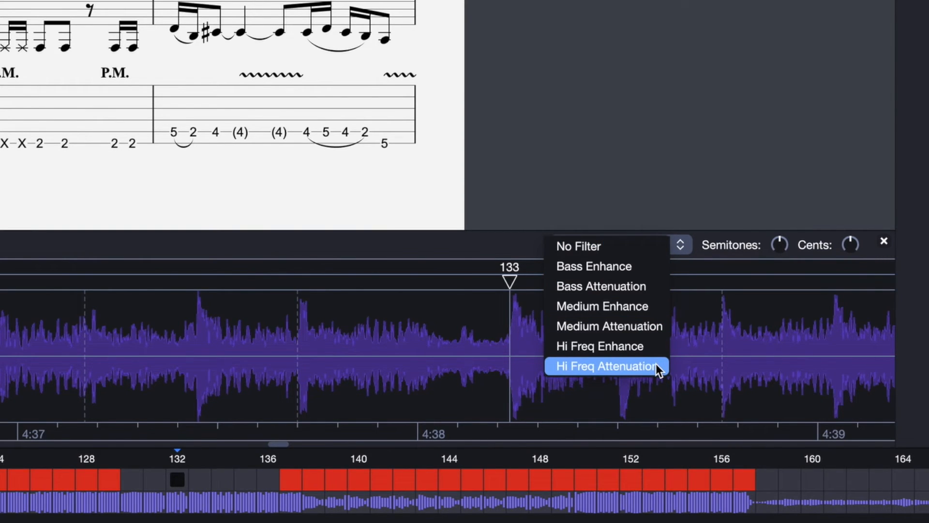
Apply the Hi Freq Attenuation filter to the Back in Black audio.
{"action": "left_click", "coordinate": [600, 285]}
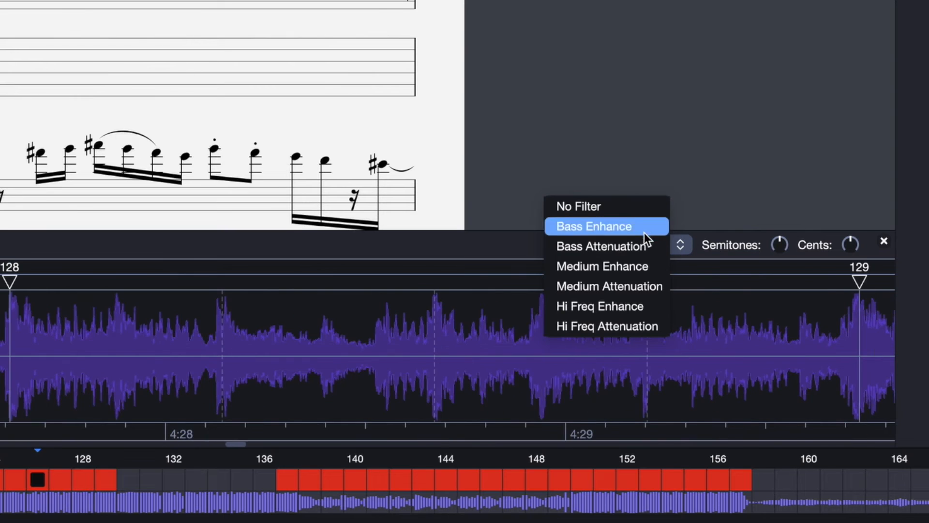
{"action": "mouse_move", "coordinate": [637, 206]}
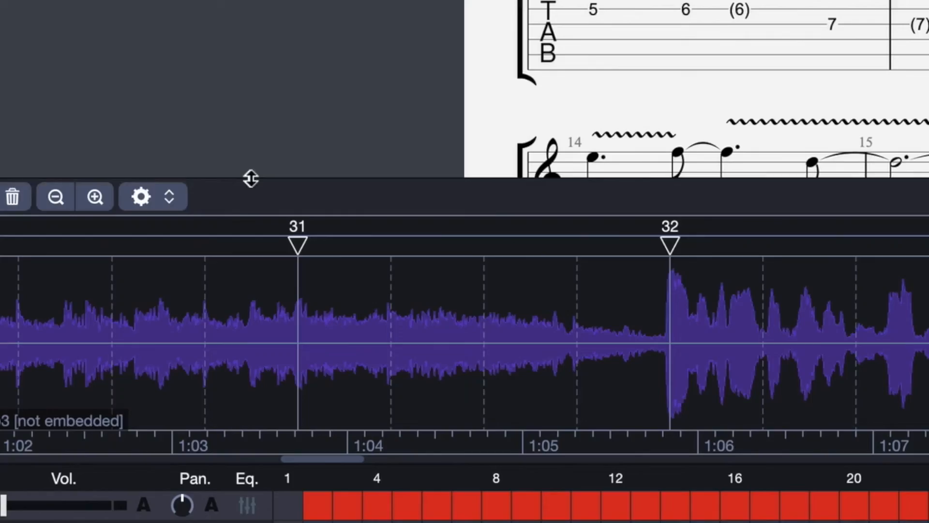
Set the audio track option to Embedded Audio File.
{"action": "left_click", "coordinate": [141, 196]}
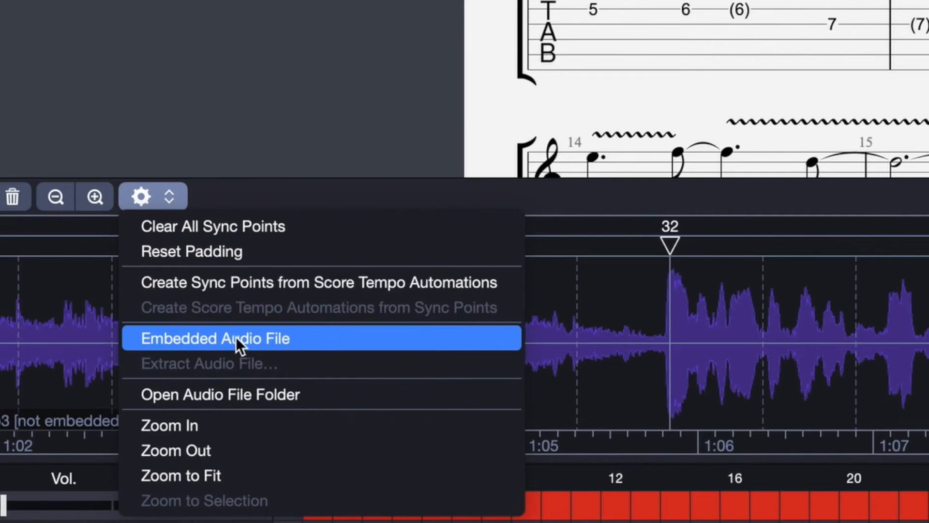
{"action": "left_click", "coordinate": [214, 337]}
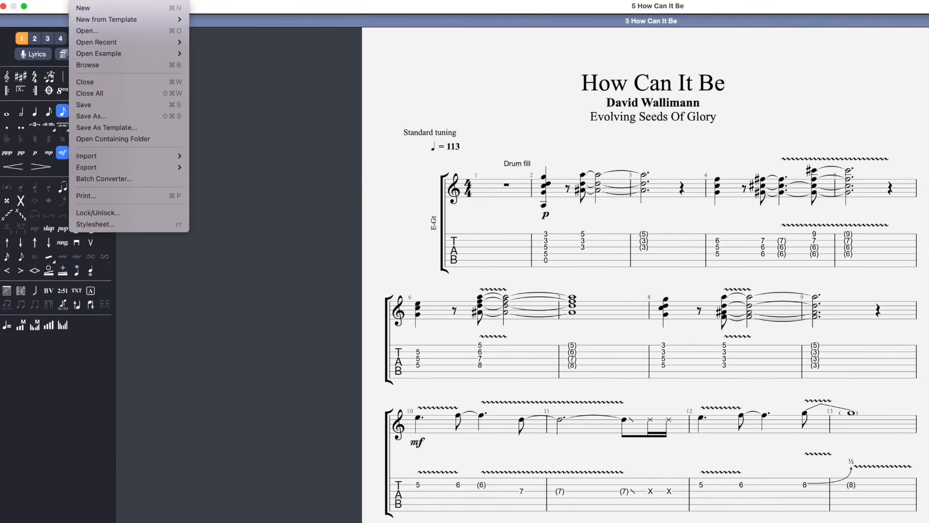
{"action": "mouse_move", "coordinate": [290, 243]}
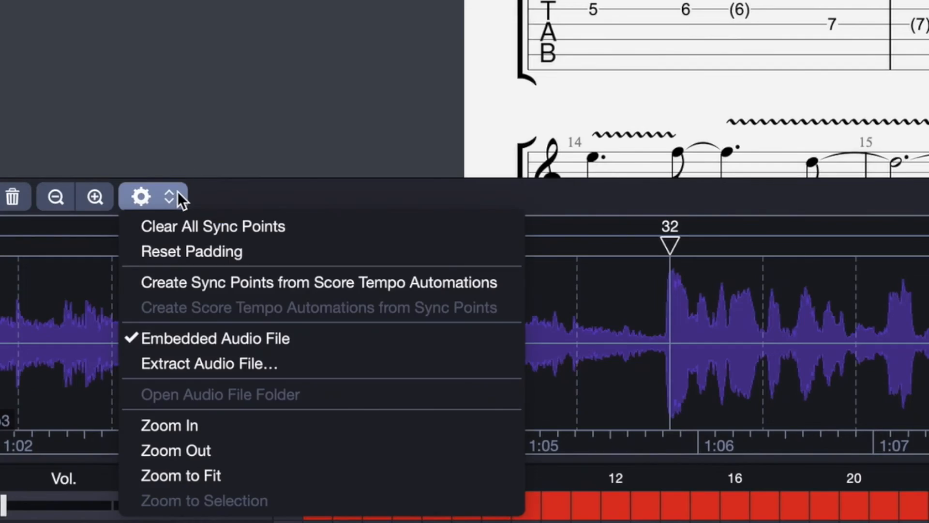
{"action": "mouse_move", "coordinate": [338, 337]}
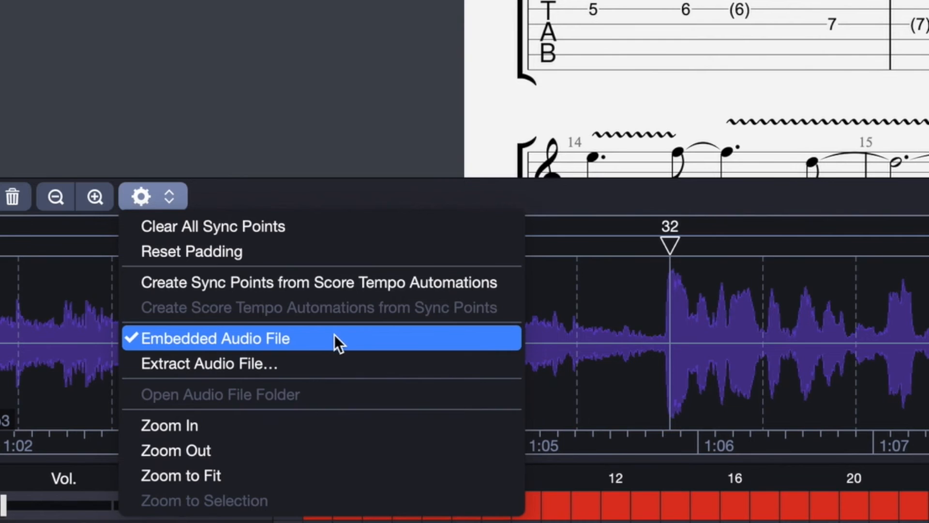